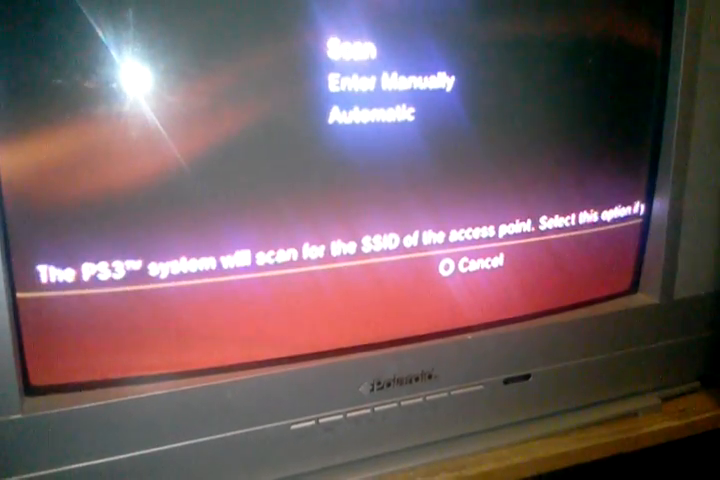
- Scan for nearby wireless access points to locate the phone hotspot
click(347, 44)
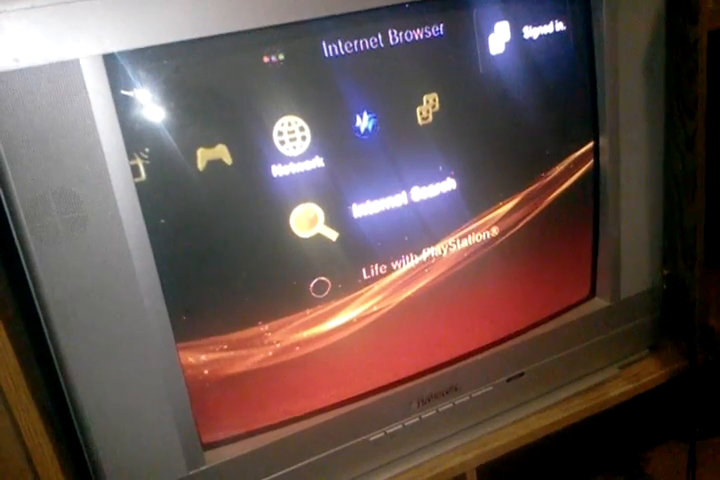
- Launch the Internet Browser, confirm Yes to close it, then open Internet Search
click(305, 215)
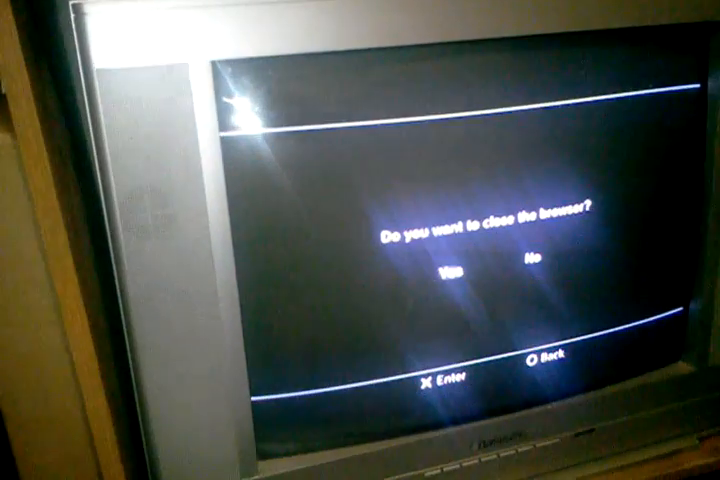
click(439, 270)
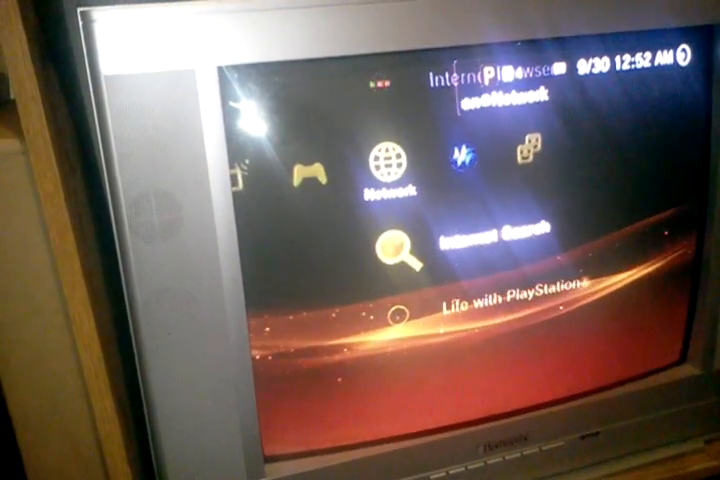
click(397, 245)
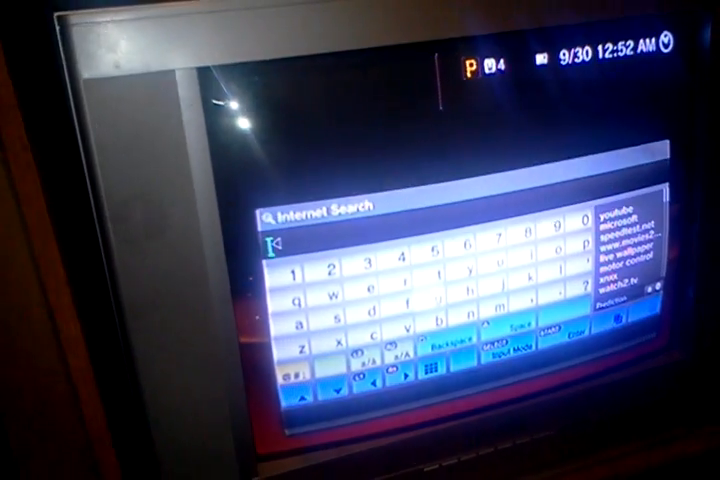